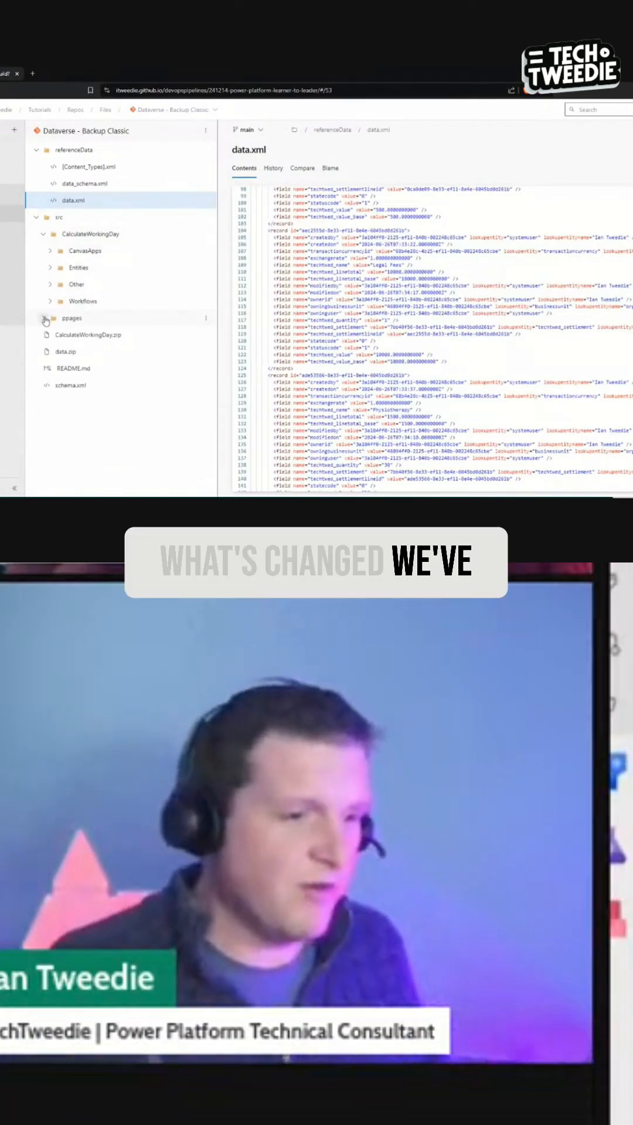
Expand the ppages folder to reveal the Power Pages site's folders and YAML files.
click(45, 318)
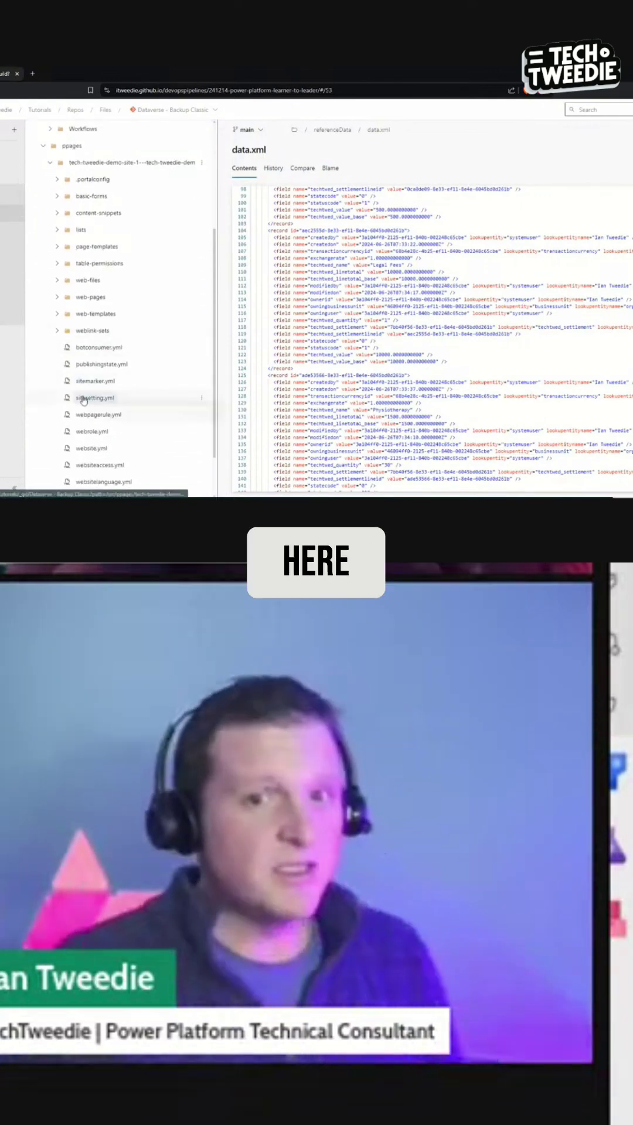
View sitesetting.yml, botconsumer.yml and publishingstate.yml, returning to sitesetting.yml.
click(93, 397)
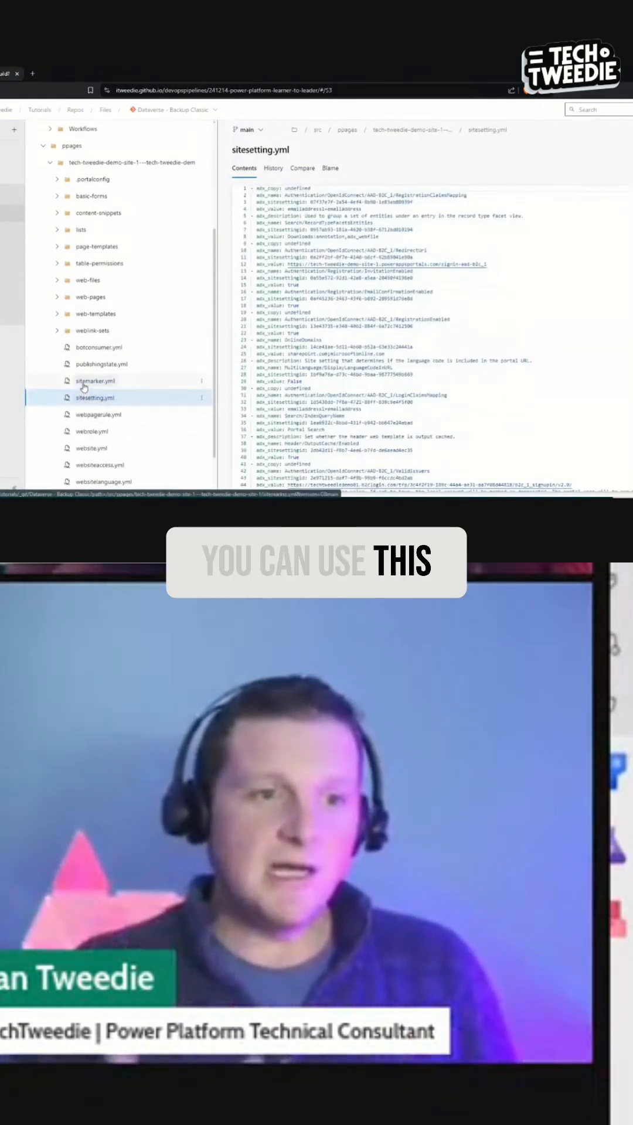
click(98, 347)
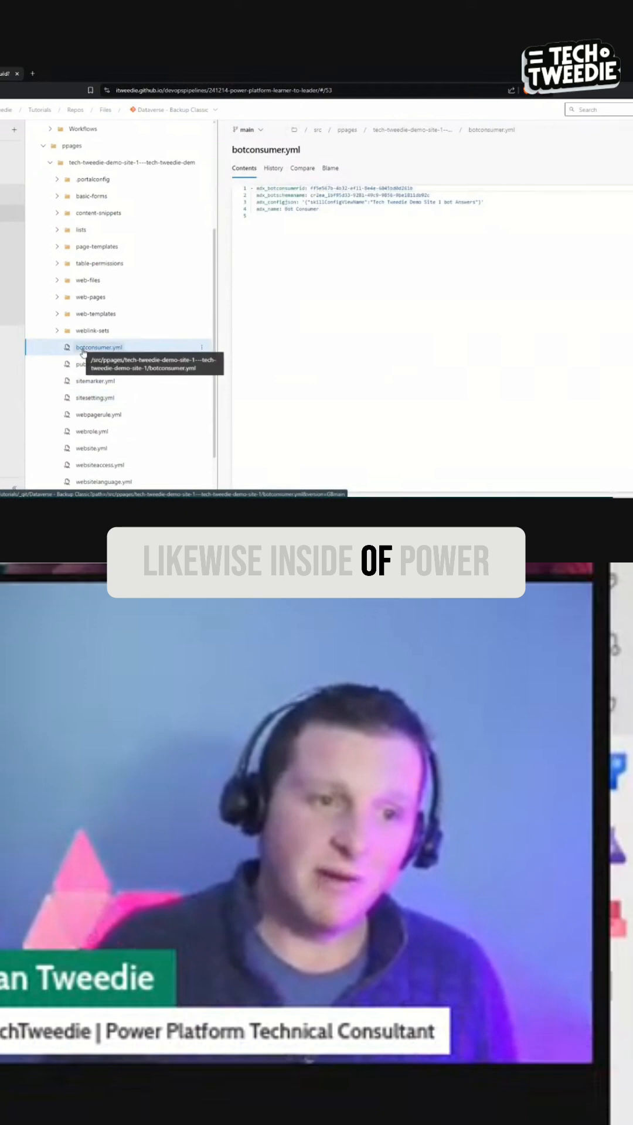
click(101, 364)
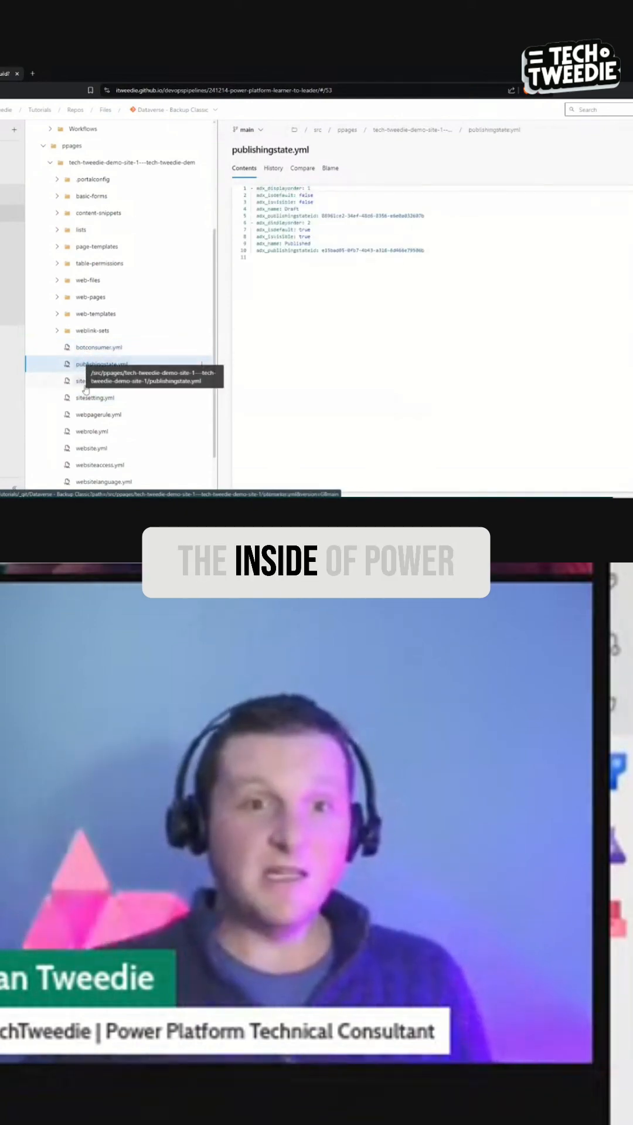
click(94, 398)
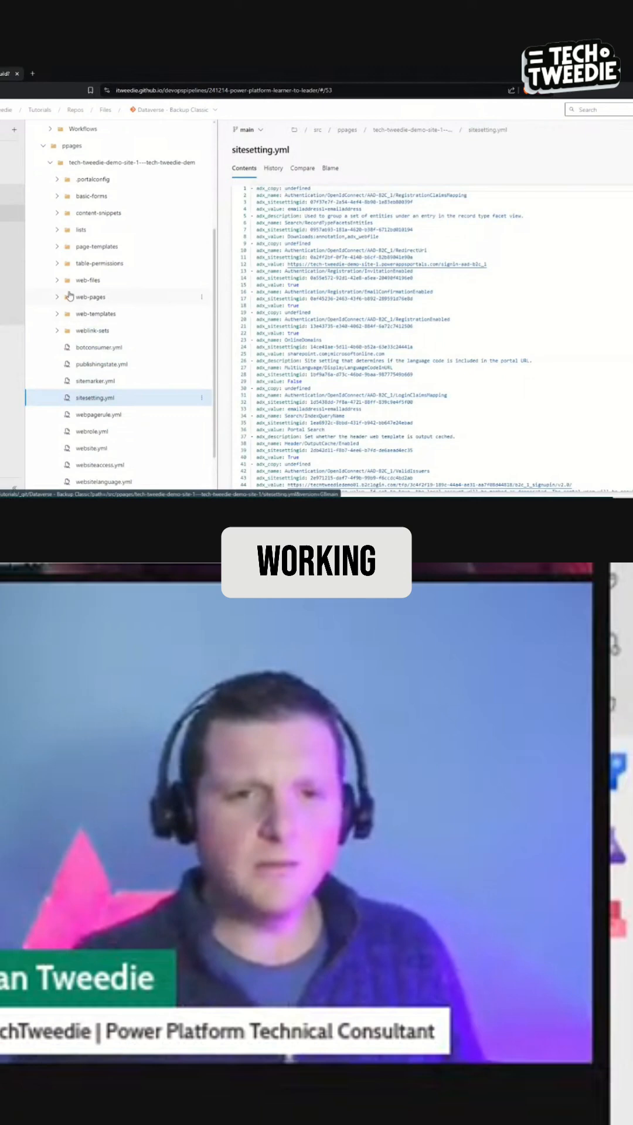
View Home.en-US.webpage.copy.html under web-pages > home.
click(56, 297)
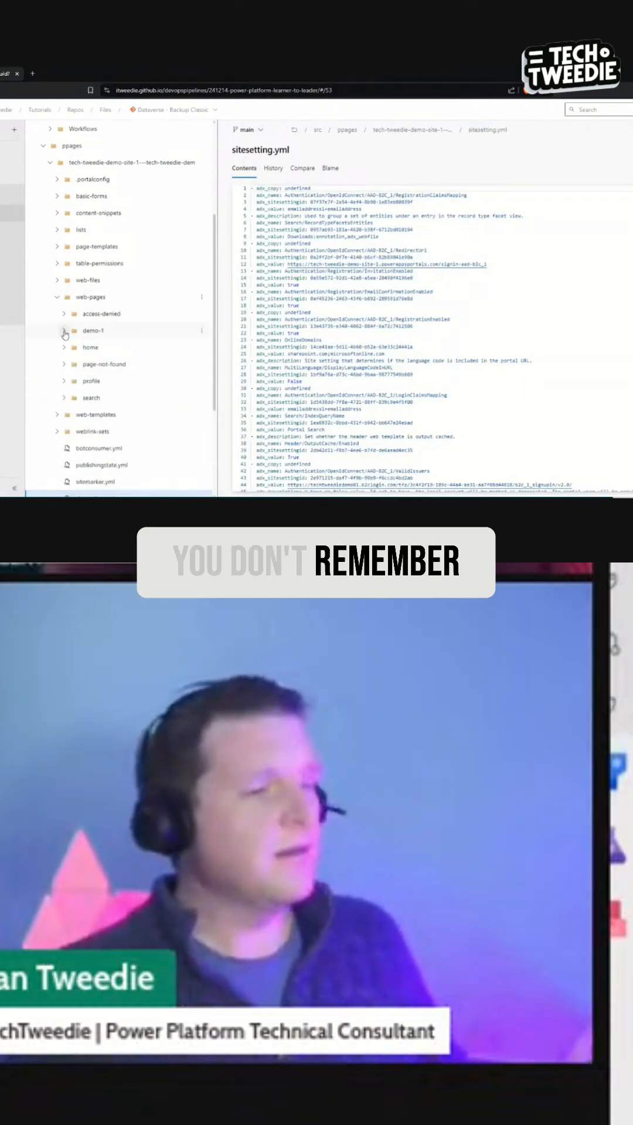
click(63, 347)
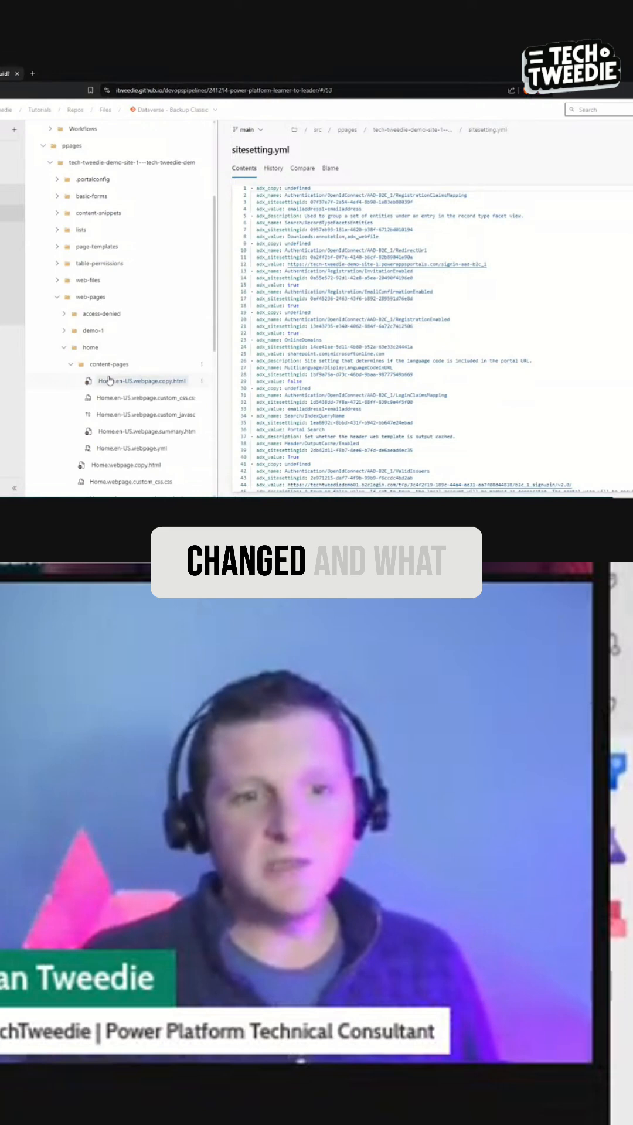
click(140, 380)
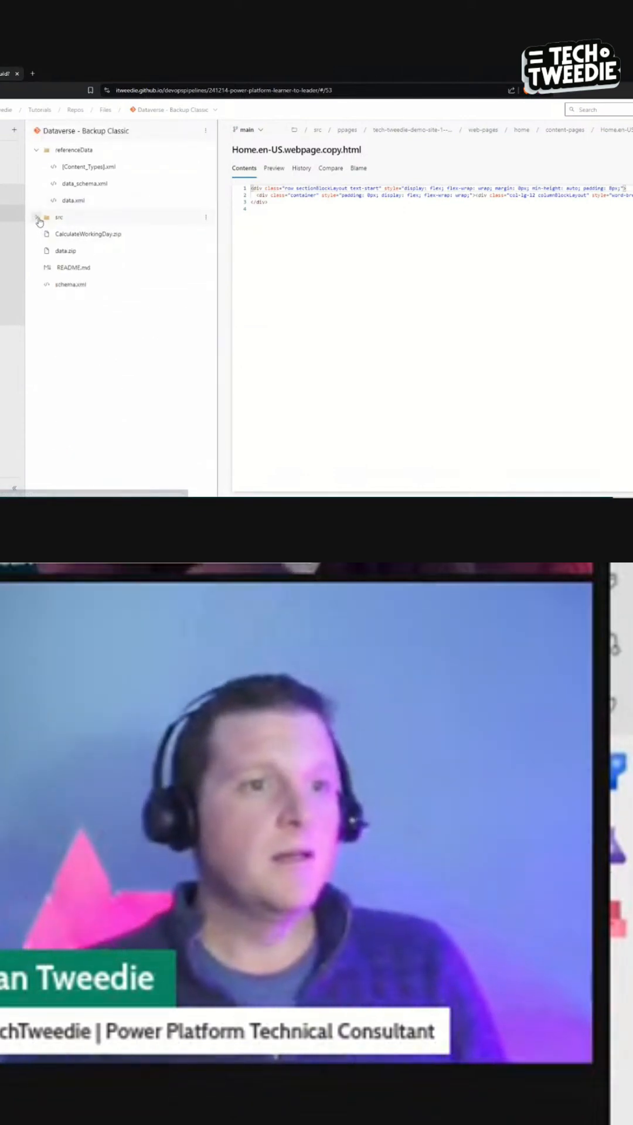
Show the referenceData folder listing [Content_Types].xml, data_schema.xml and data.xml.
click(66, 150)
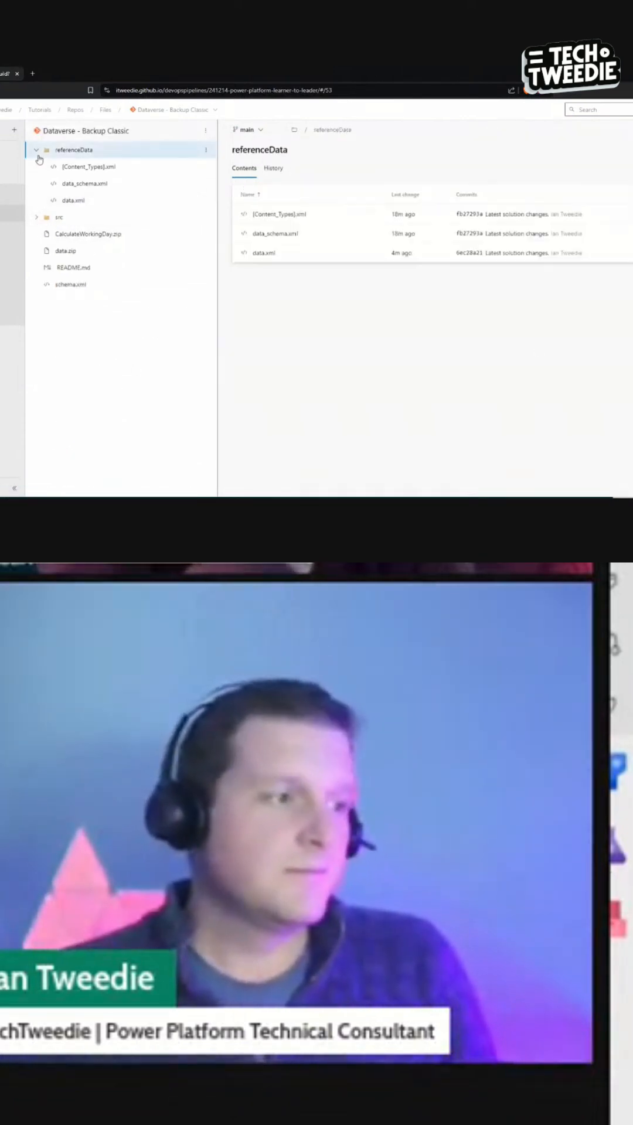
click(38, 150)
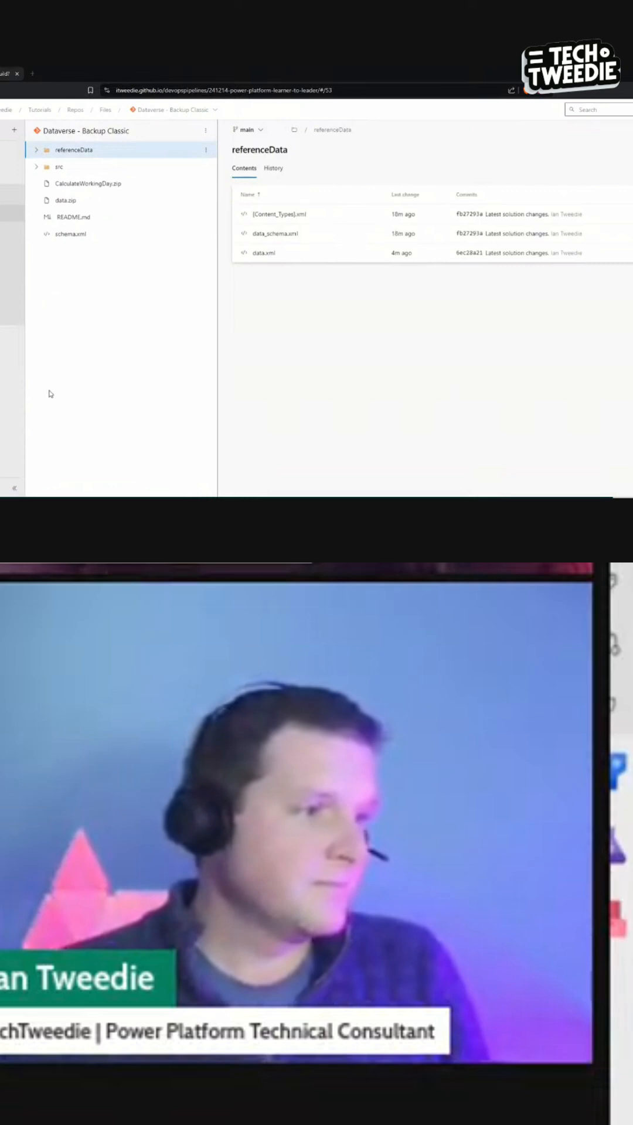